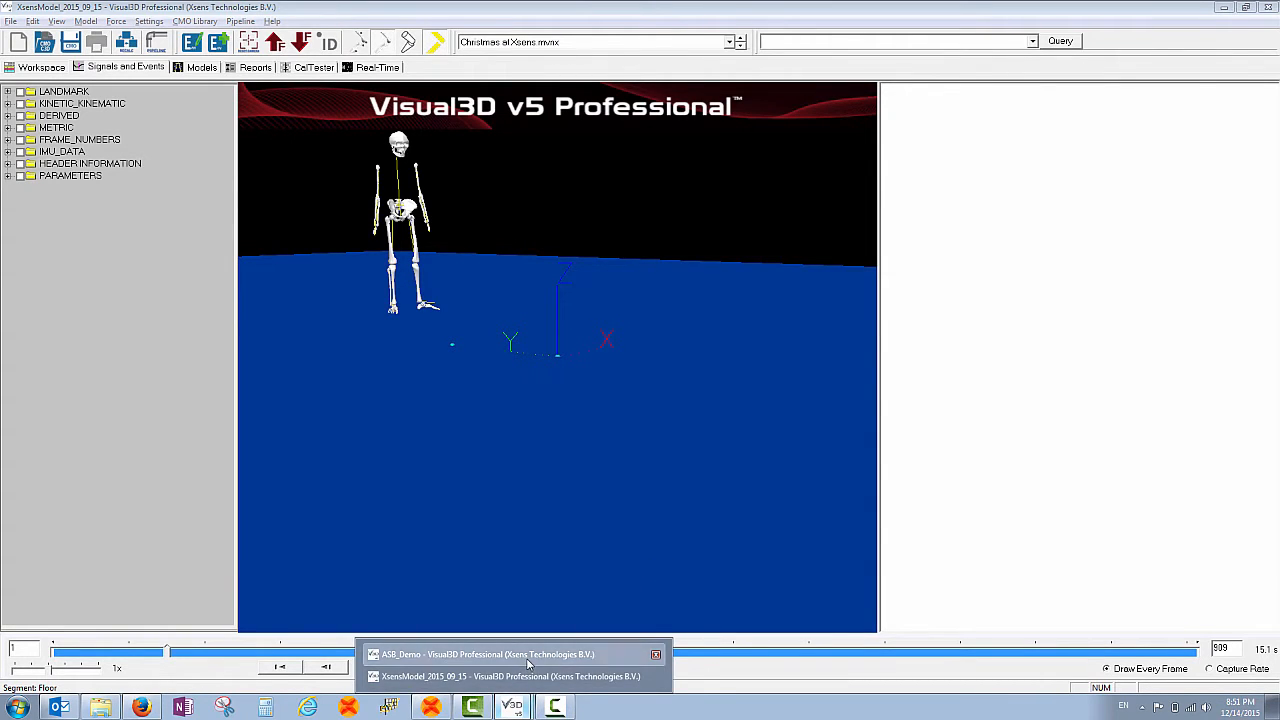
Step: Bring the ASB_Demo session with the ClimbingStairs trial to the front and show its gait report
click(480, 654)
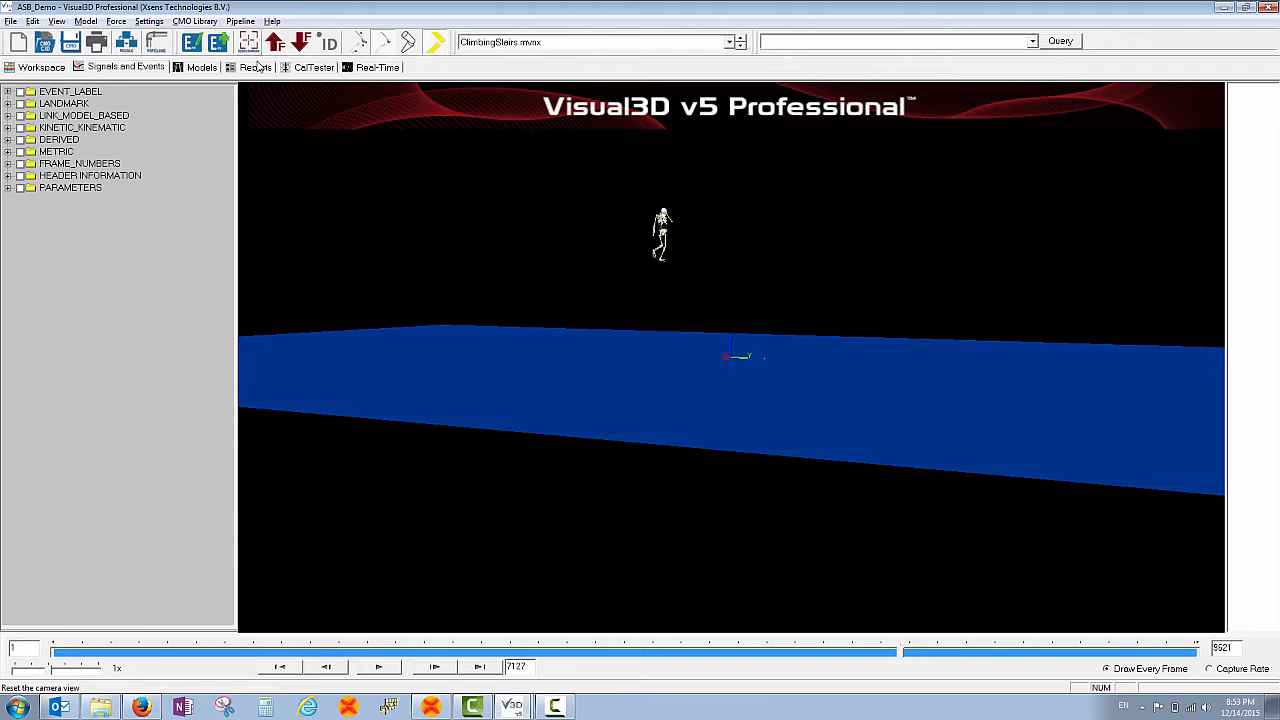
click(256, 68)
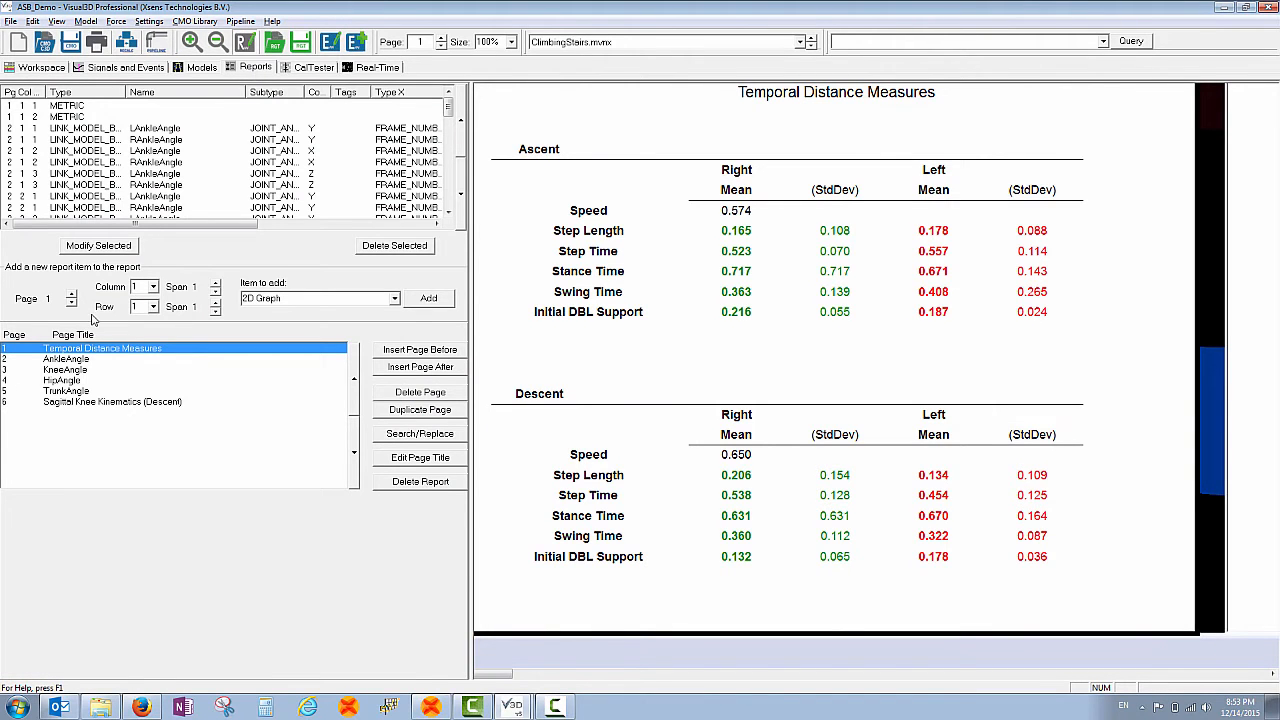
Step: Show report page 4, HipAngle, with sagittal, coronal and transverse hip angles
click(66, 358)
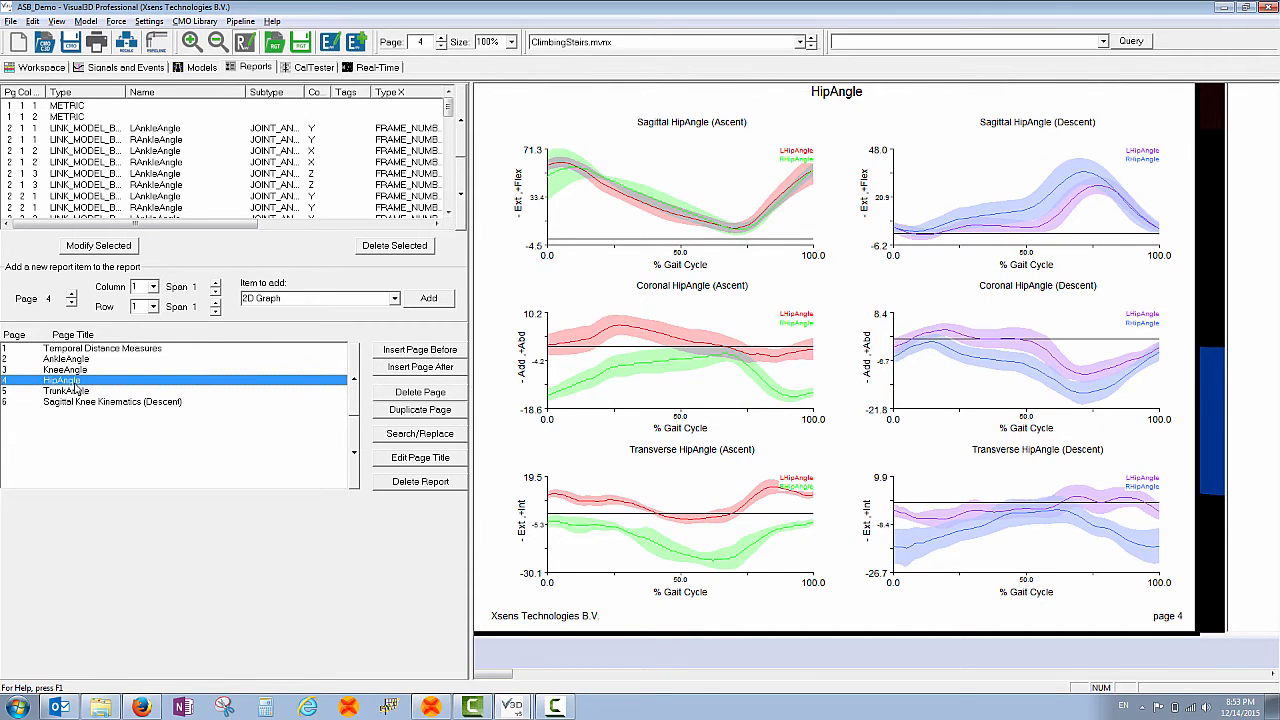
Step: View page 5 TrunkAngle, then page 6 Sagittal Knee Kinematics (Descent)
click(66, 390)
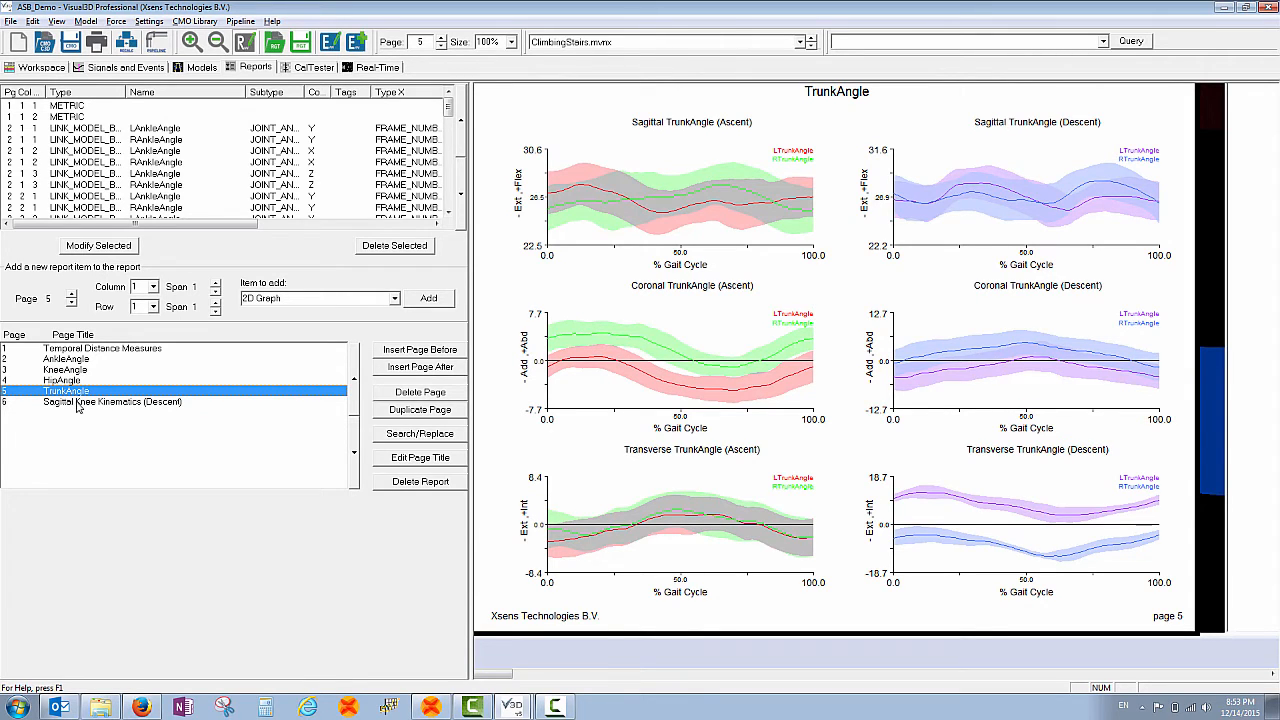
click(112, 400)
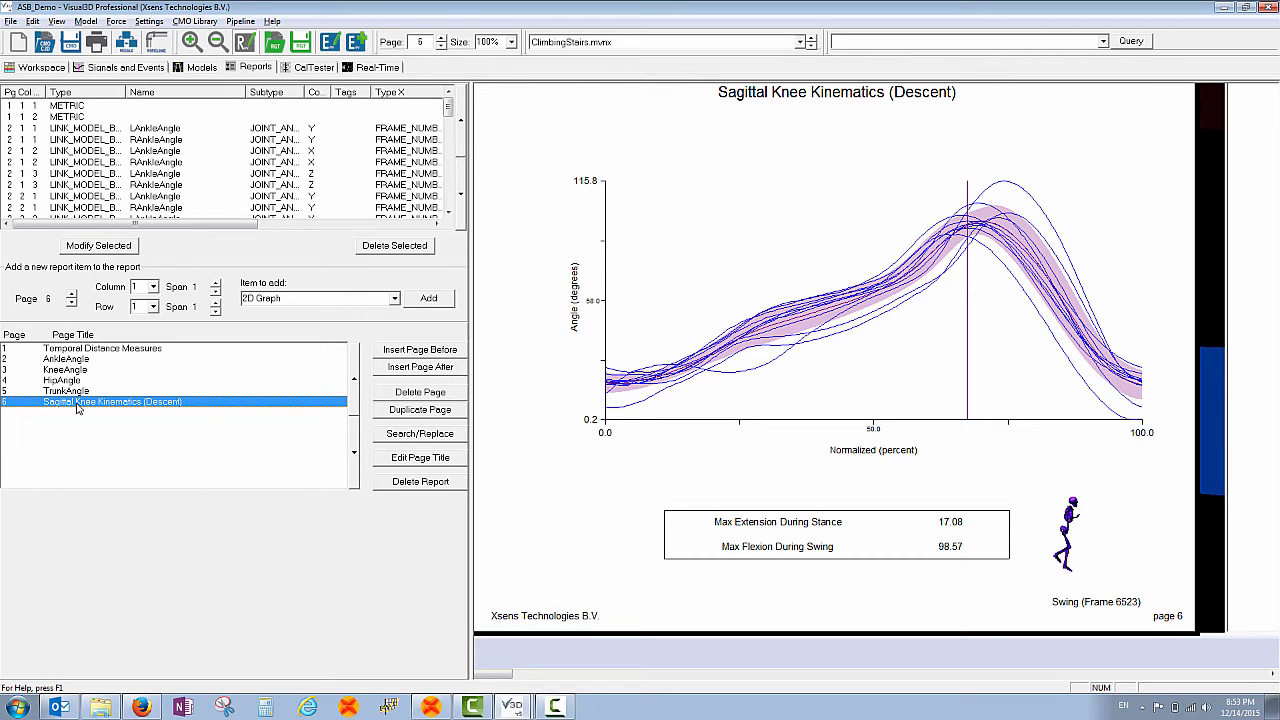
mouse_move(280, 472)
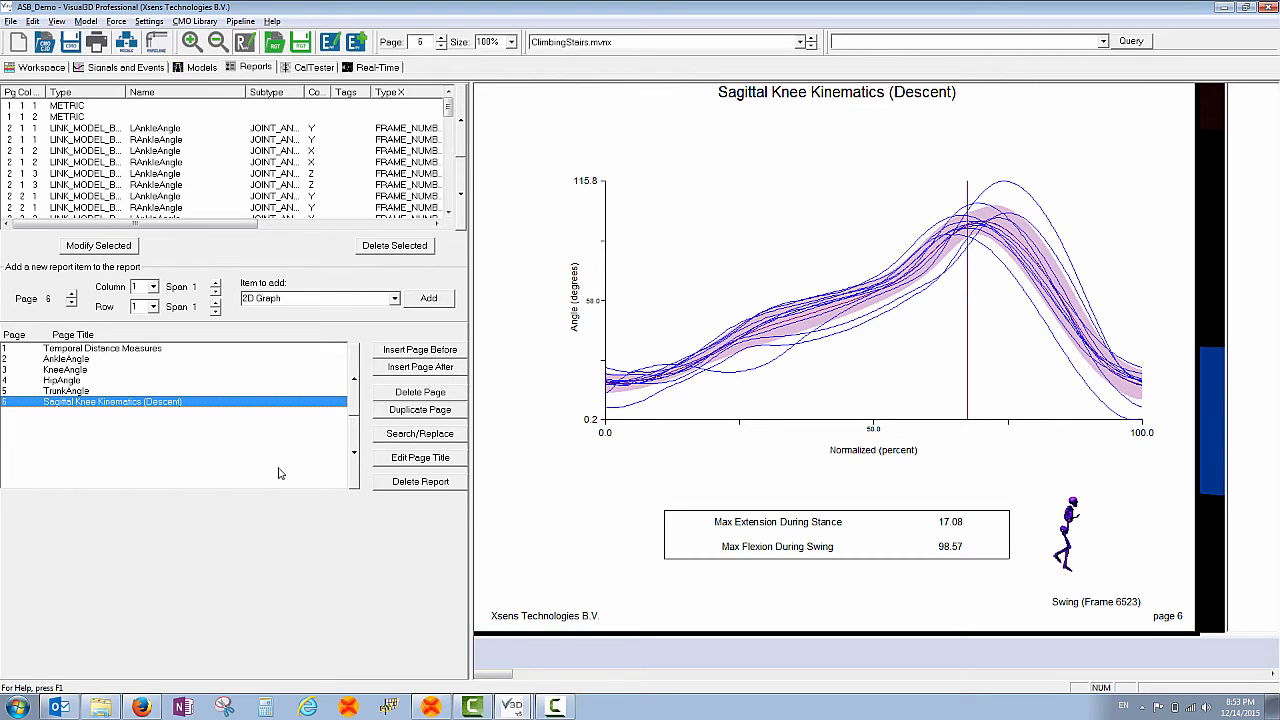
mouse_move(268, 356)
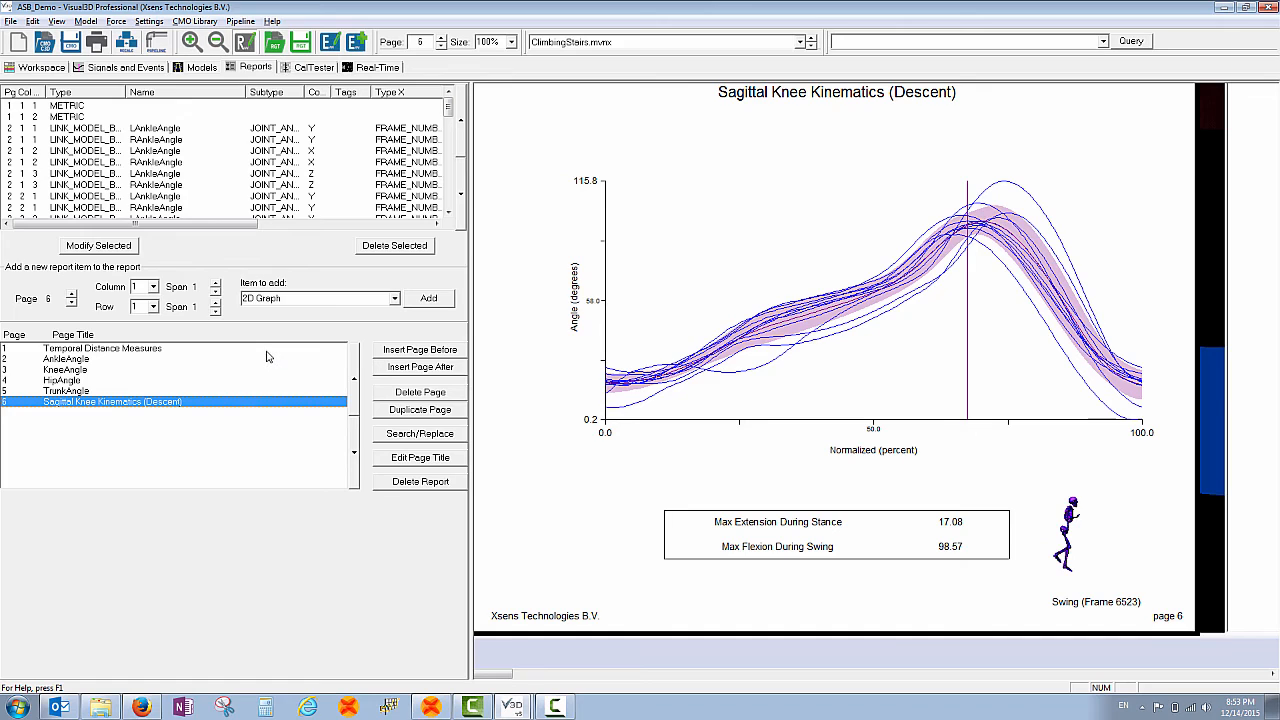